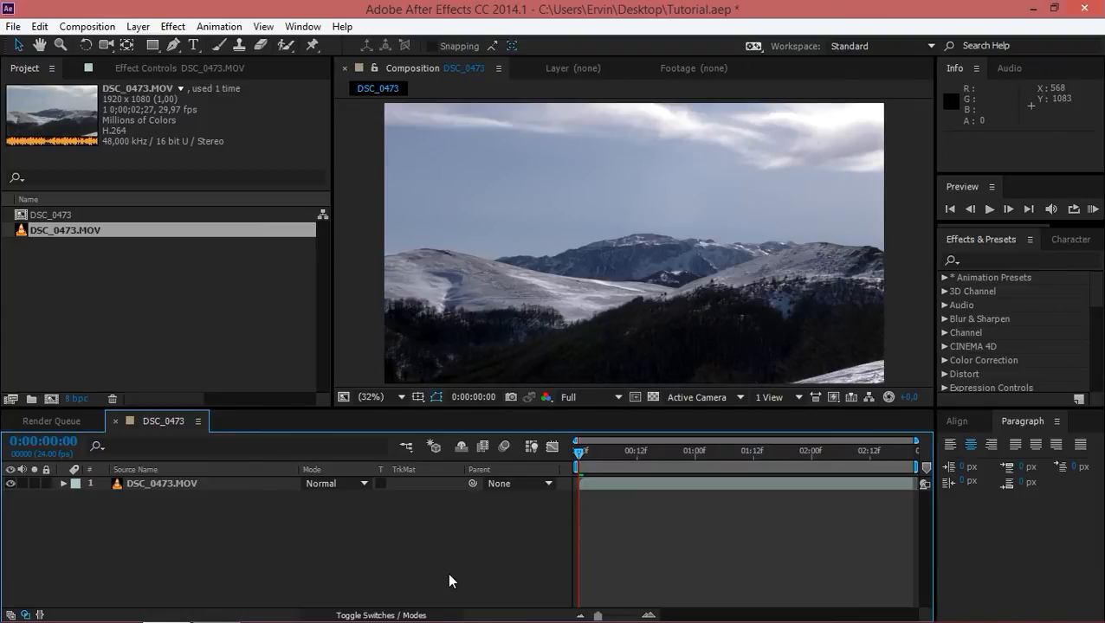
- Bring up Composition Settings for DSC_0473, showing the HDTV 1080 24 preset at 1920x1080
click(52, 214)
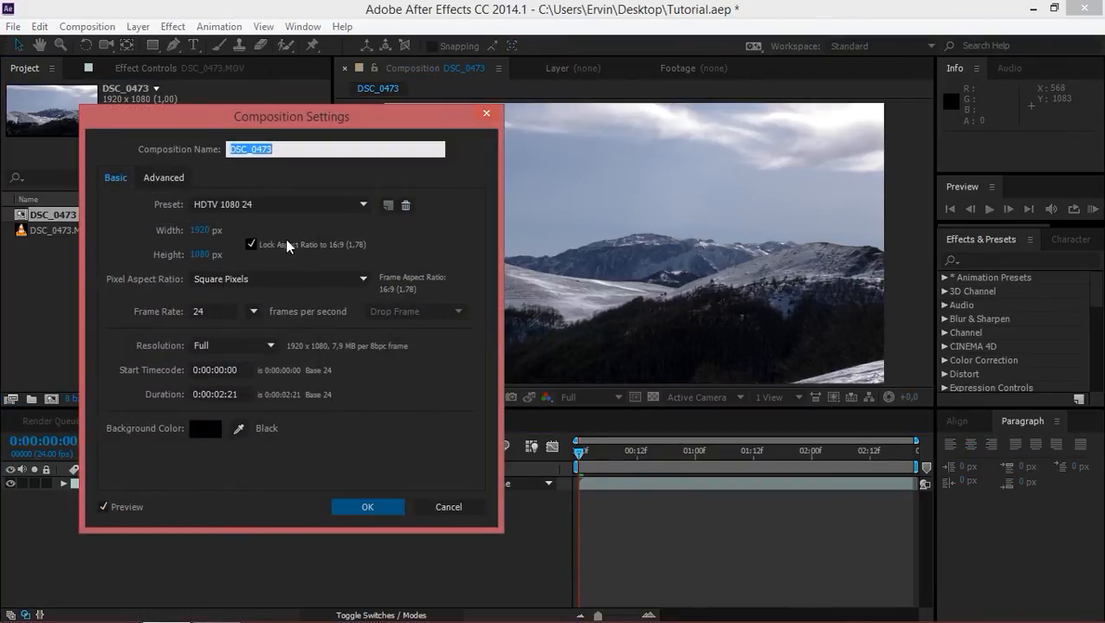
- Unlock the aspect ratio and set the composition height to 818 for a 2.35 frame
click(251, 244)
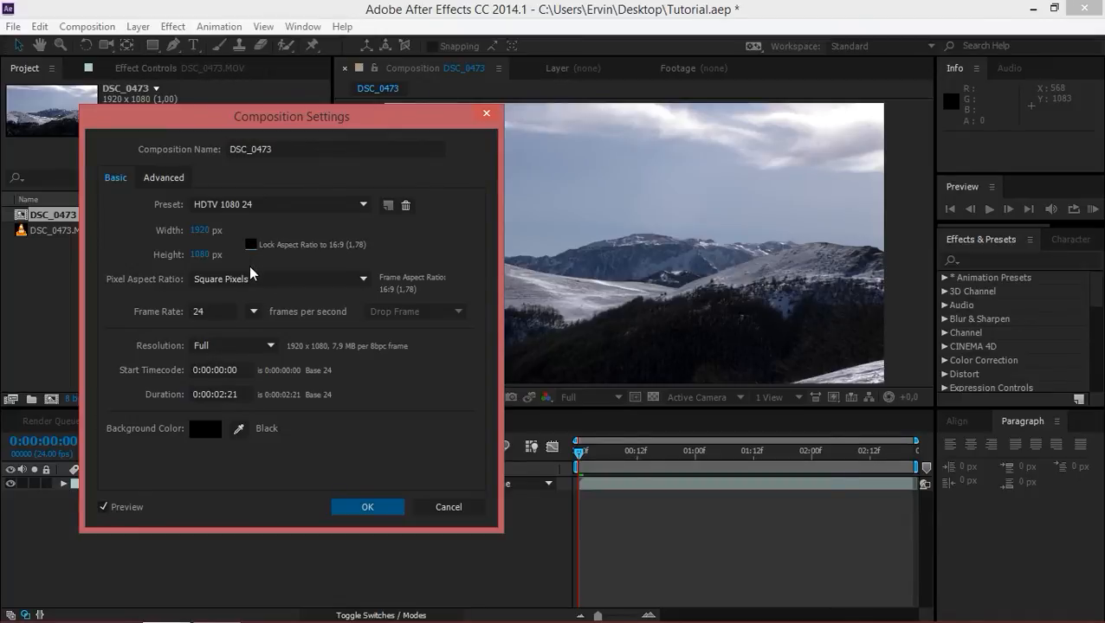
mouse_move(192, 252)
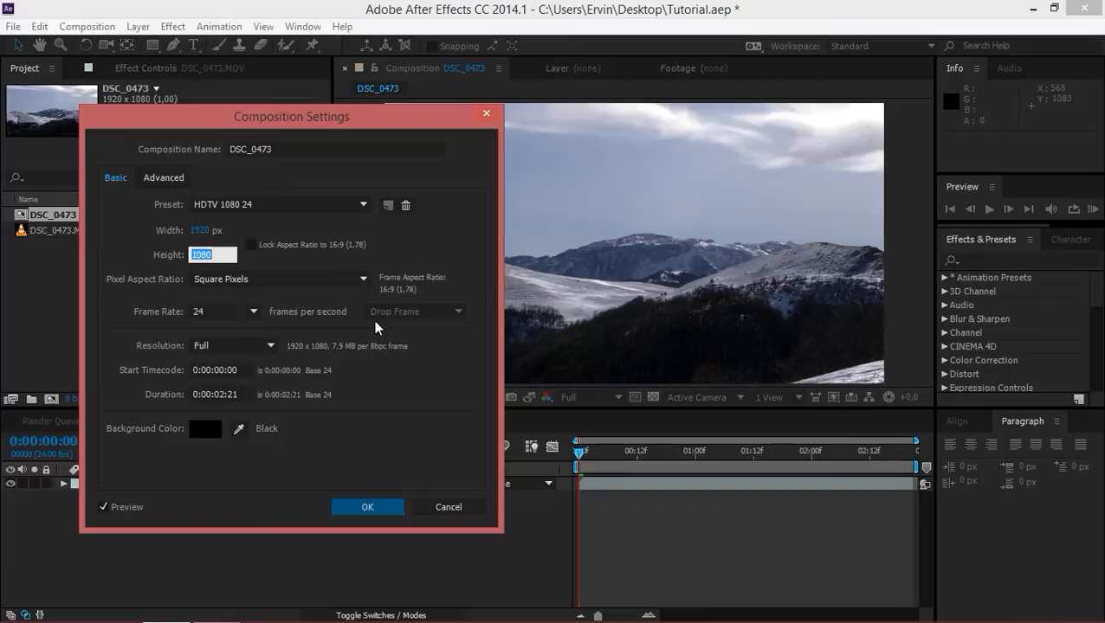
text(81)
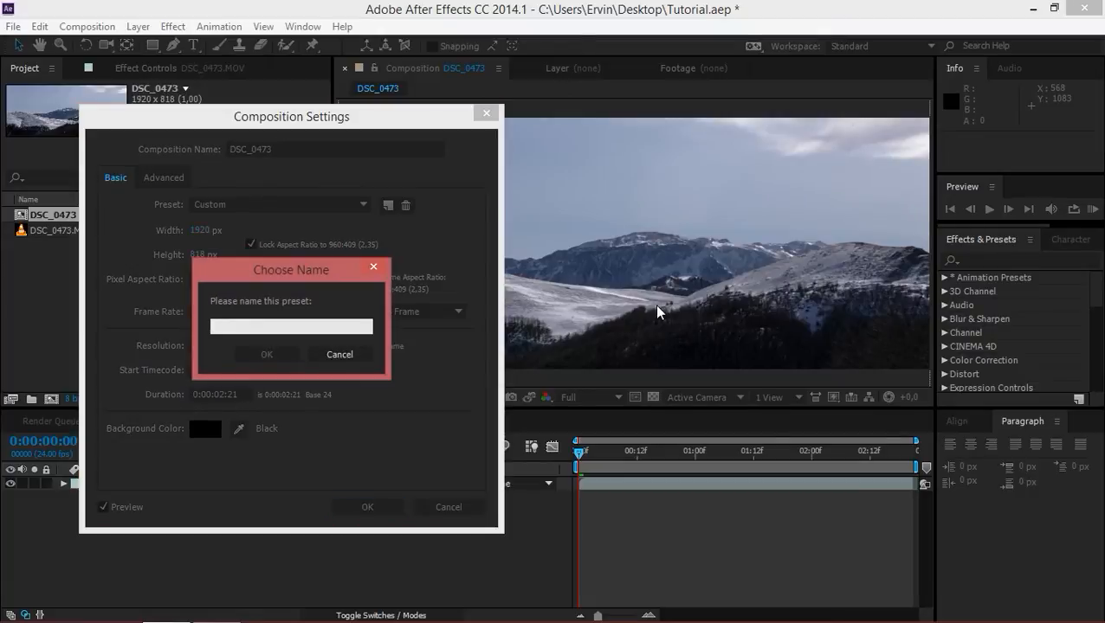
- Save the 1920x818 size as a preset named 'Anamorphic Aspect Ratio'
text(Anamorphic Asopect Ratio)
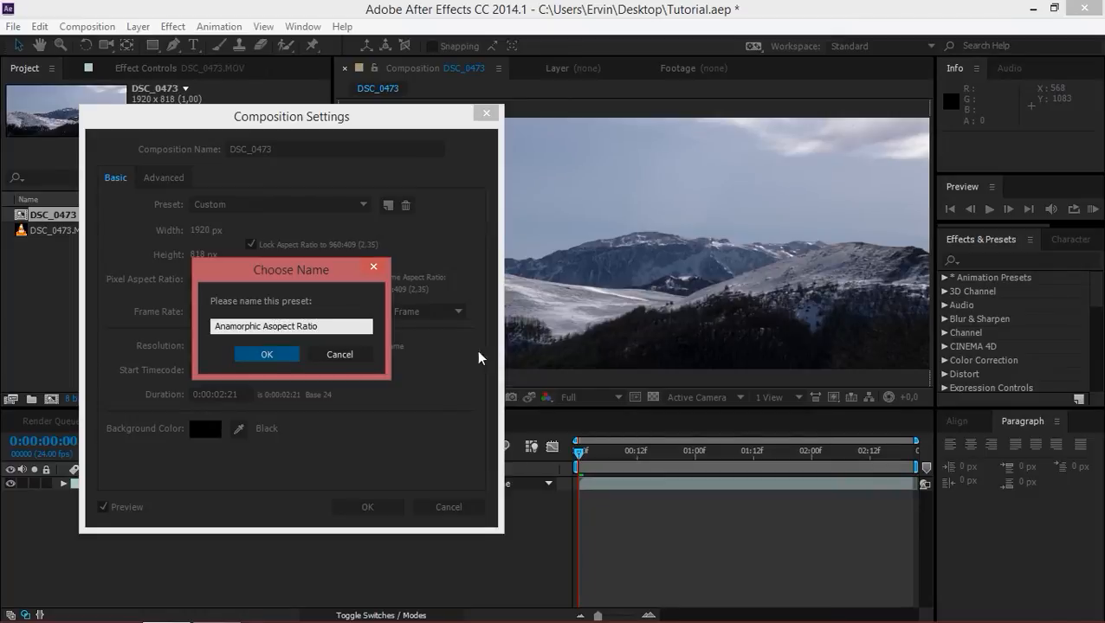
click(267, 353)
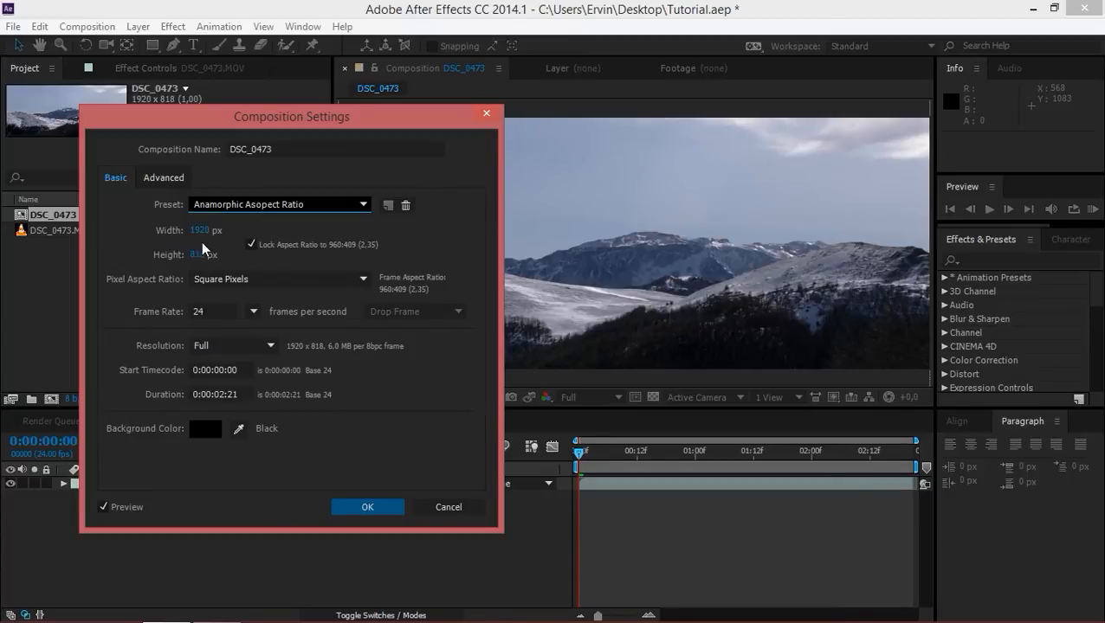
- Test with width 1280, restore the Anamorphic Aspect Ratio preset, and apply the 1920x818 settings
text(1280)
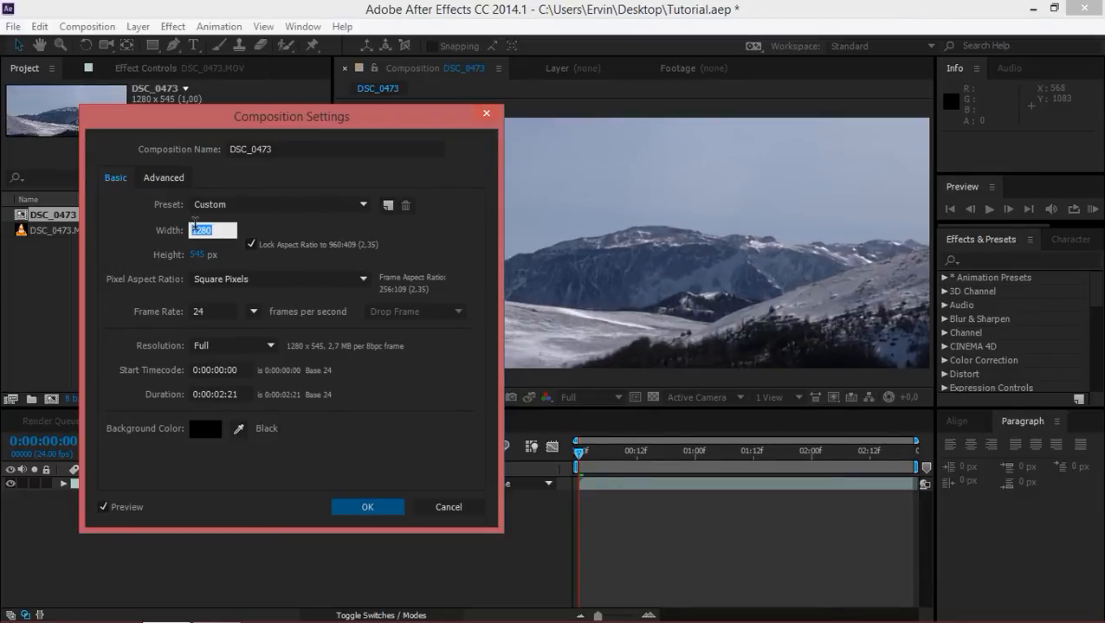
click(279, 205)
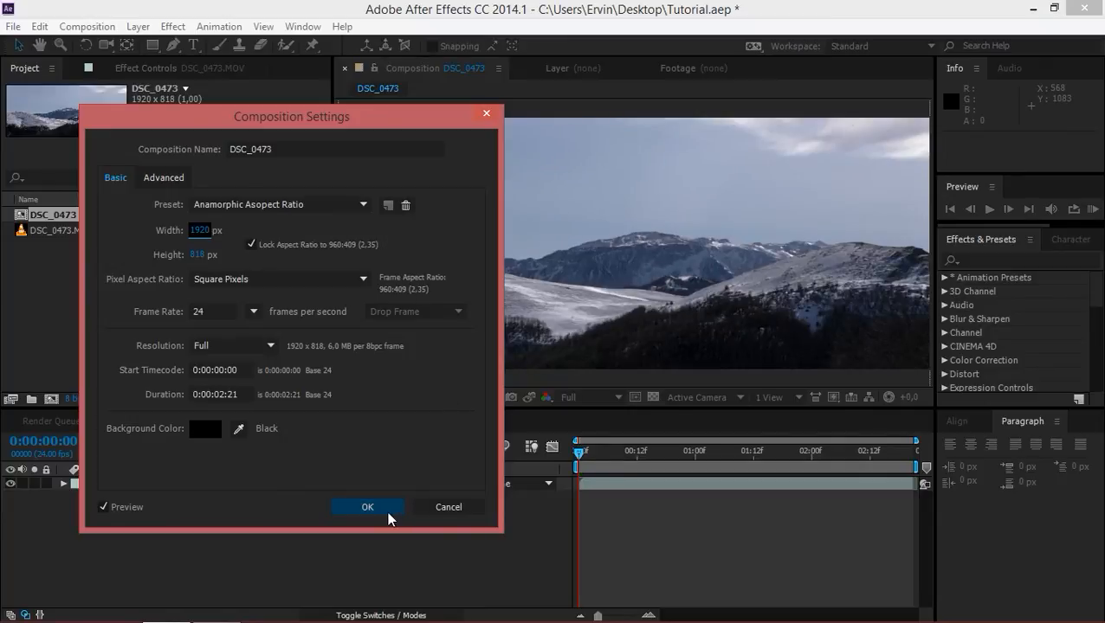
click(367, 506)
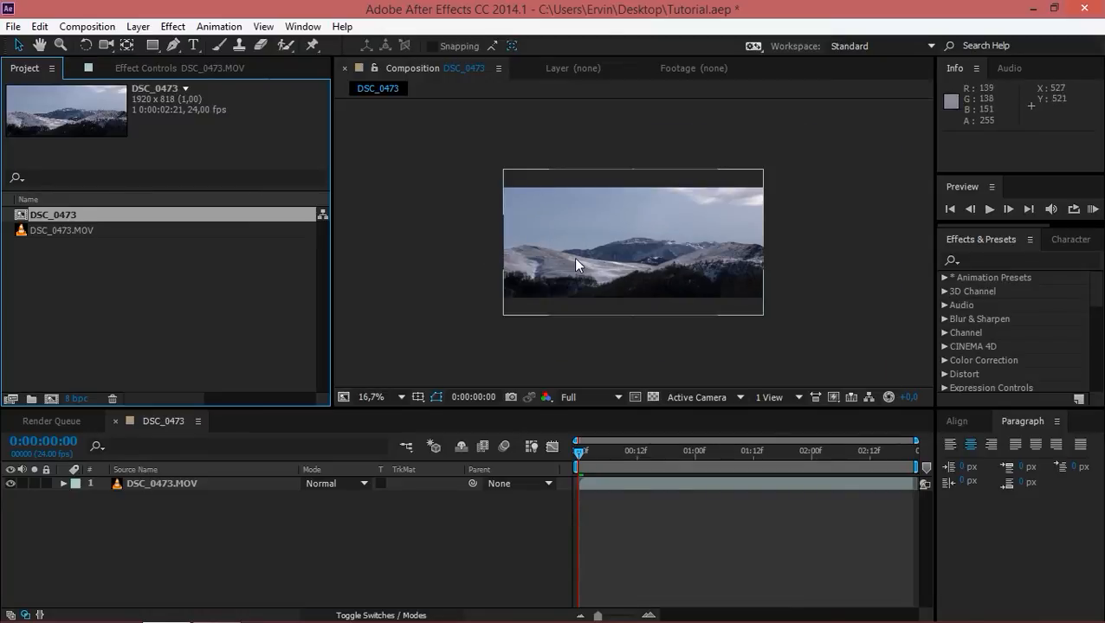
click(160, 483)
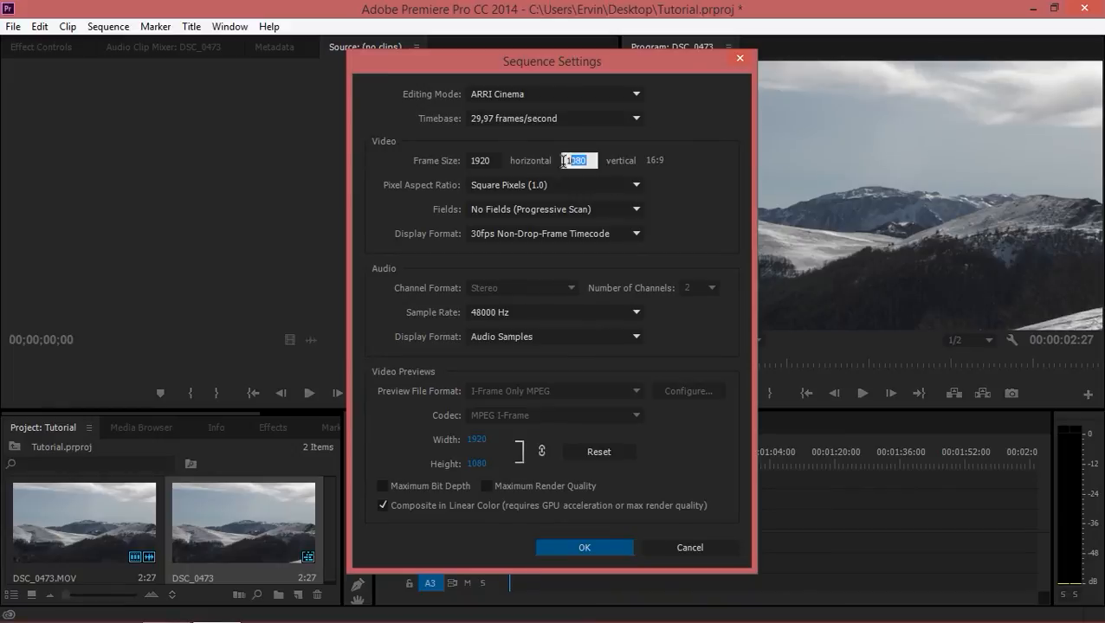
- Set the DSC_0473 sequence frame height to 818 and accept deleting its previews
text(818)
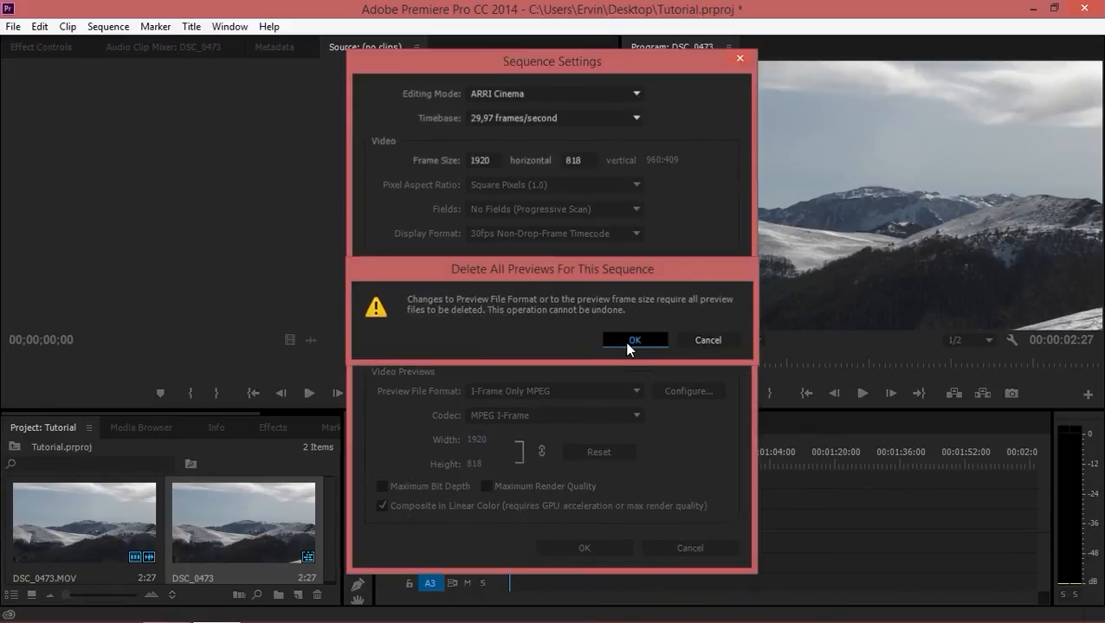
click(633, 340)
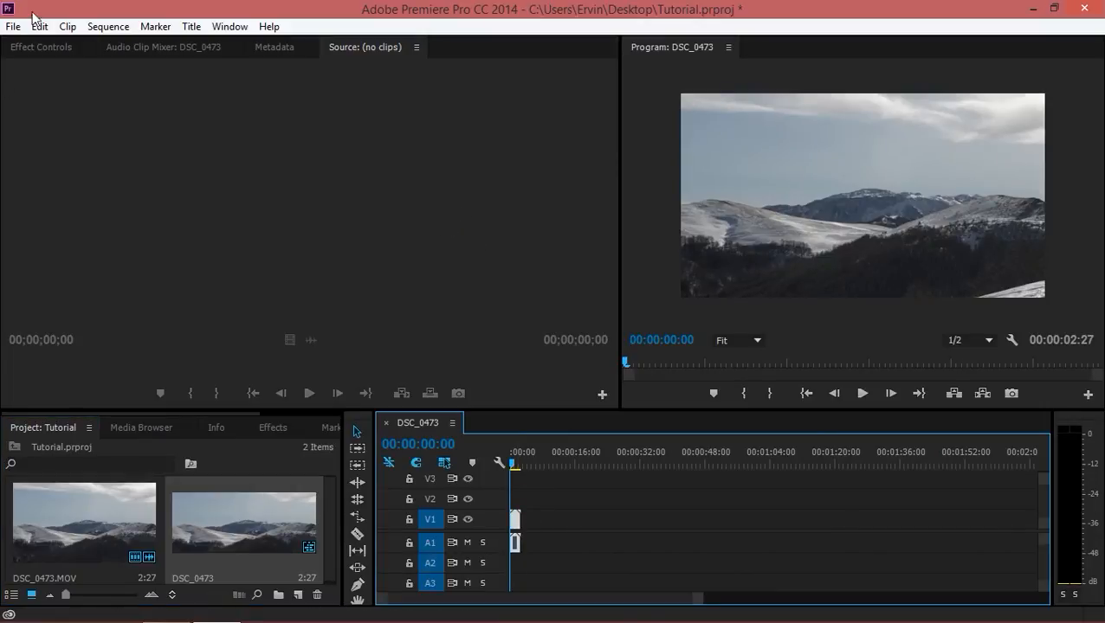
- Scrub the clip's Position Y under Motion to reframe more of the snowy hills
click(42, 46)
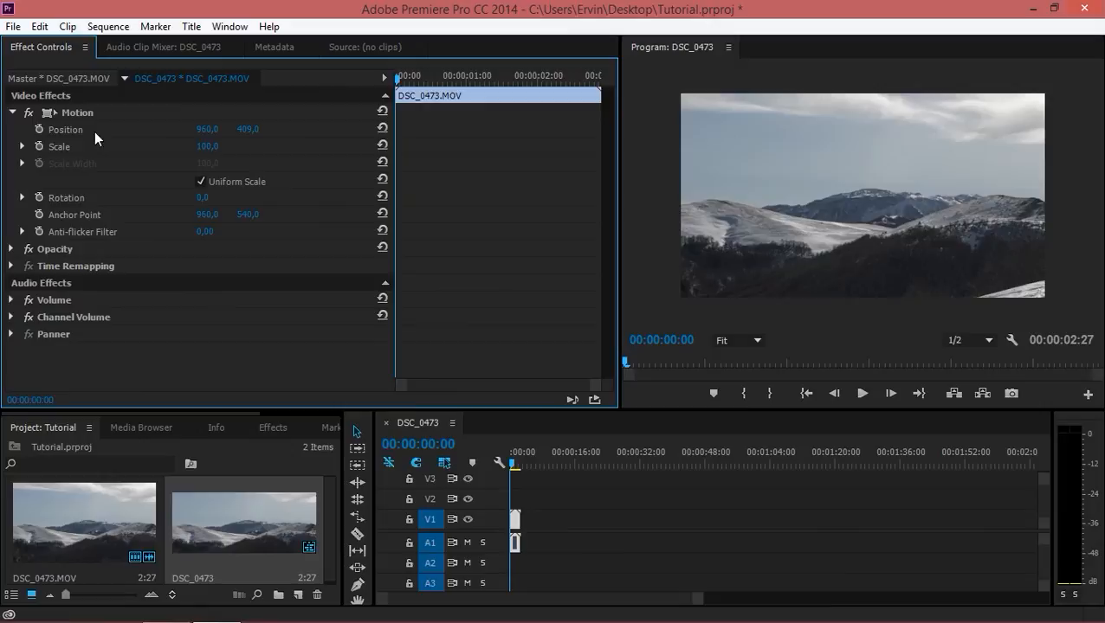
drag(245, 129, 253, 130)
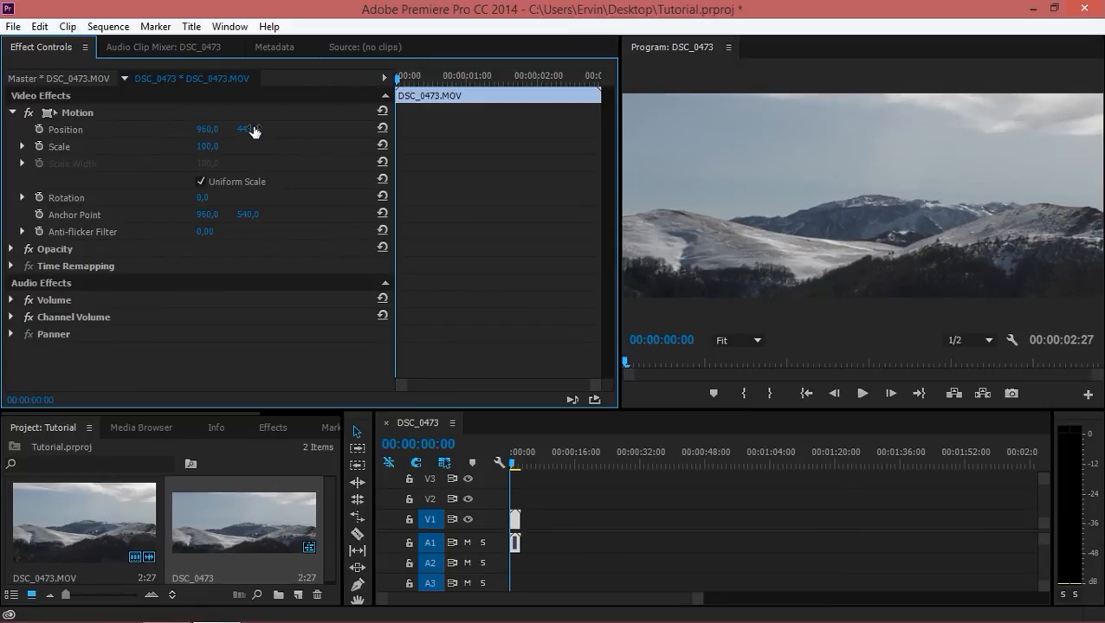